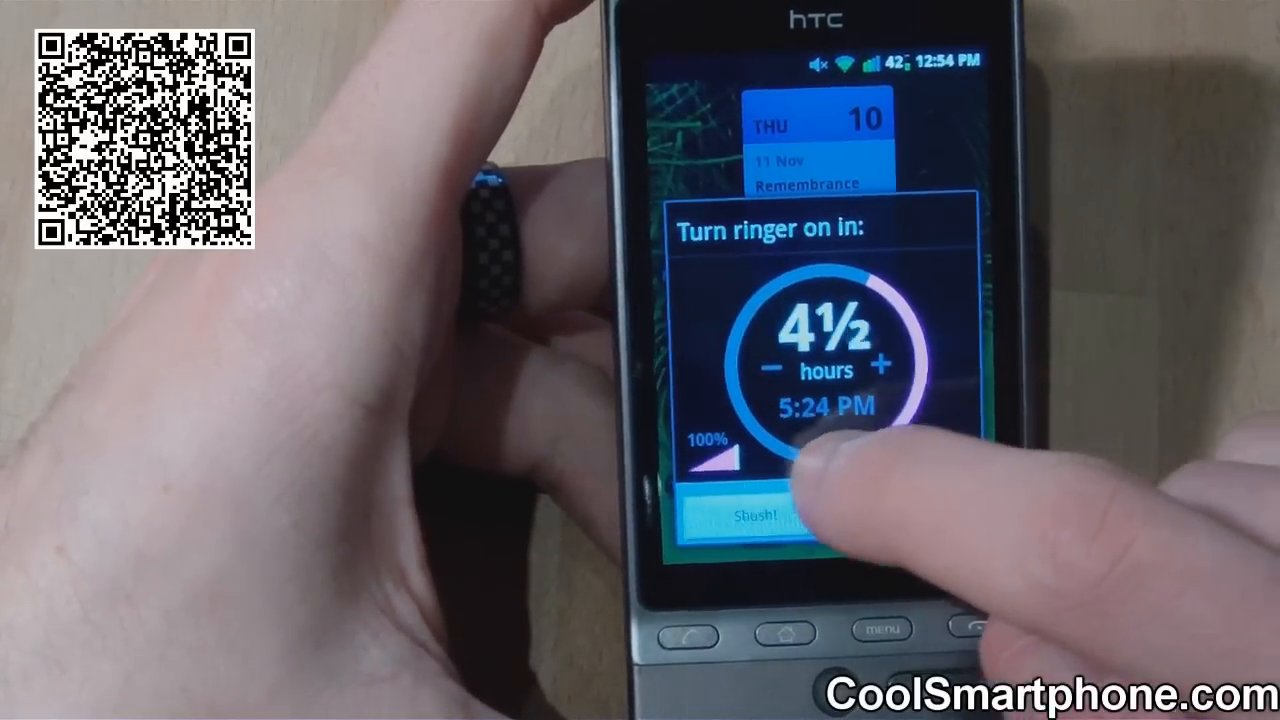
# Step: Shorten the ringer-on timer from 4½ hours down to 3½ hours (4:24 PM) with the − and + buttons
pyautogui.click(770, 362)
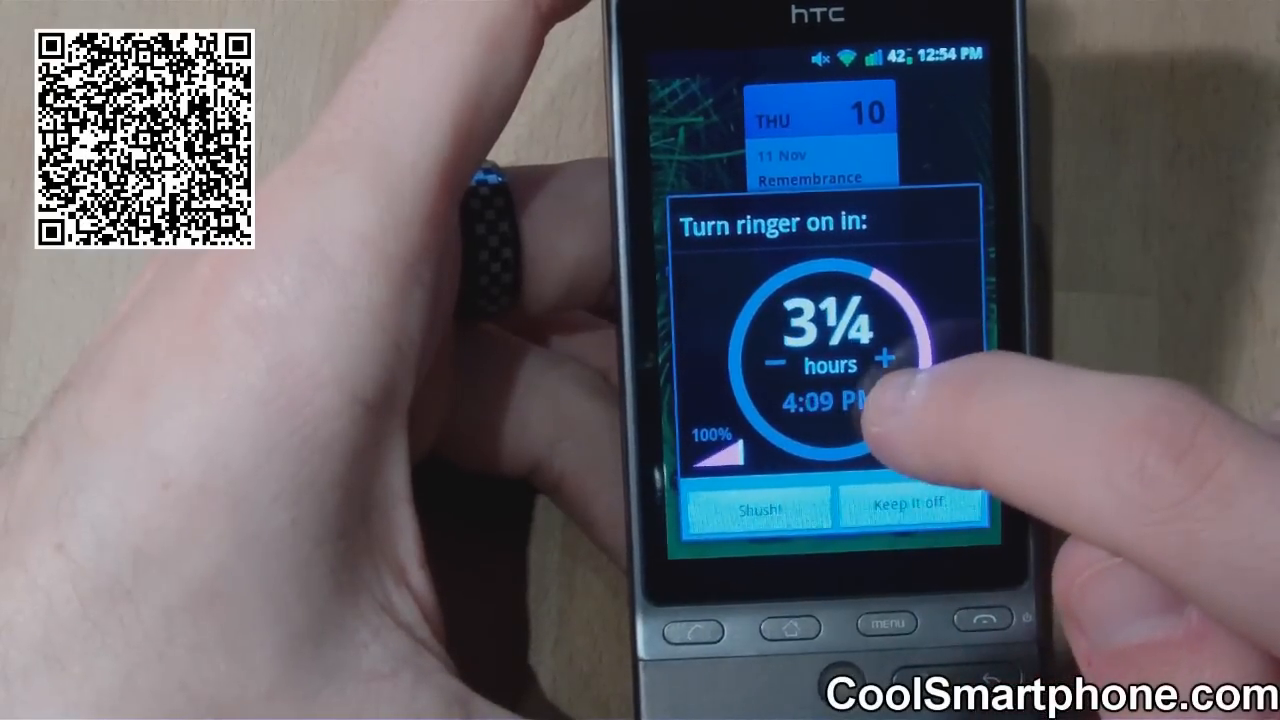
pyautogui.click(784, 356)
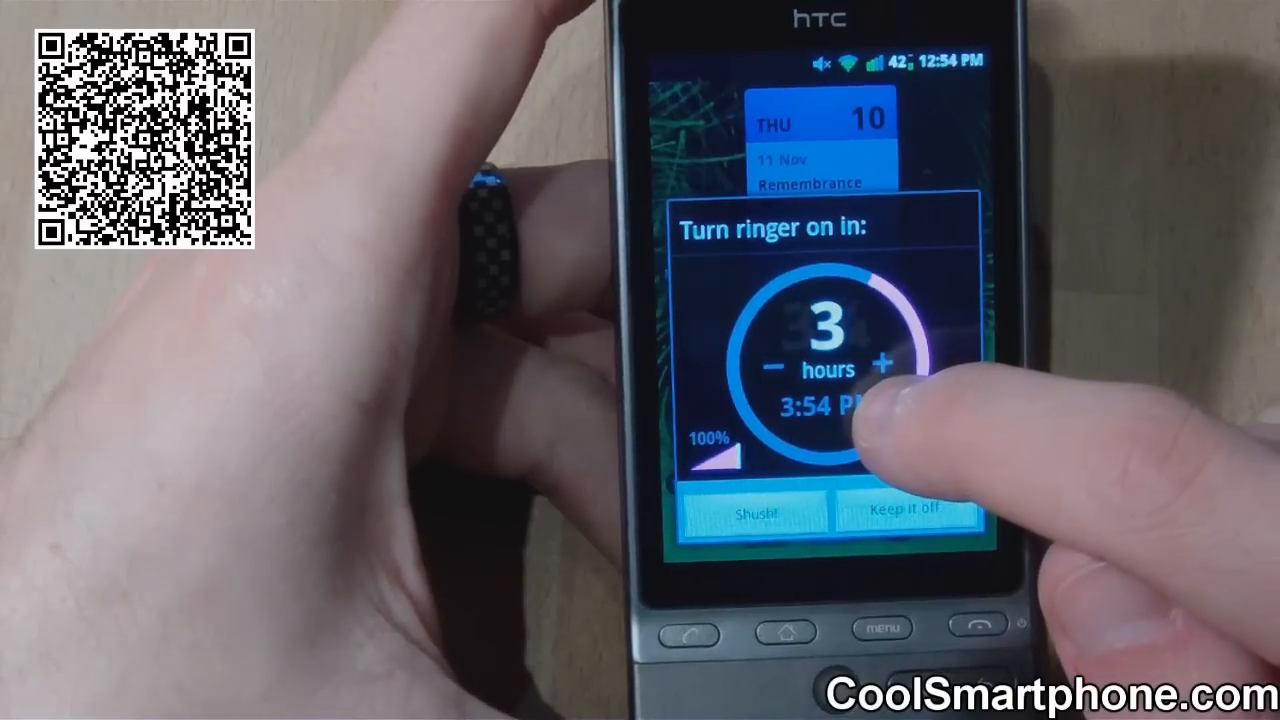
pyautogui.click(884, 364)
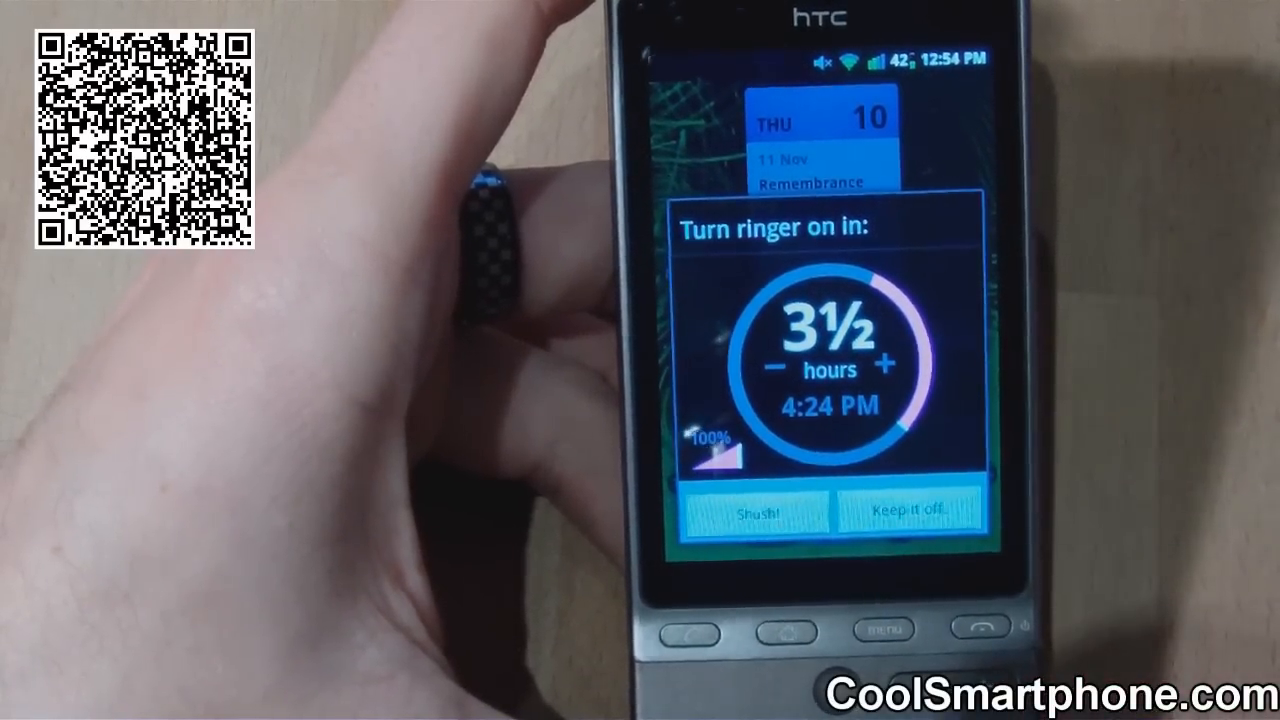
pyautogui.click(758, 512)
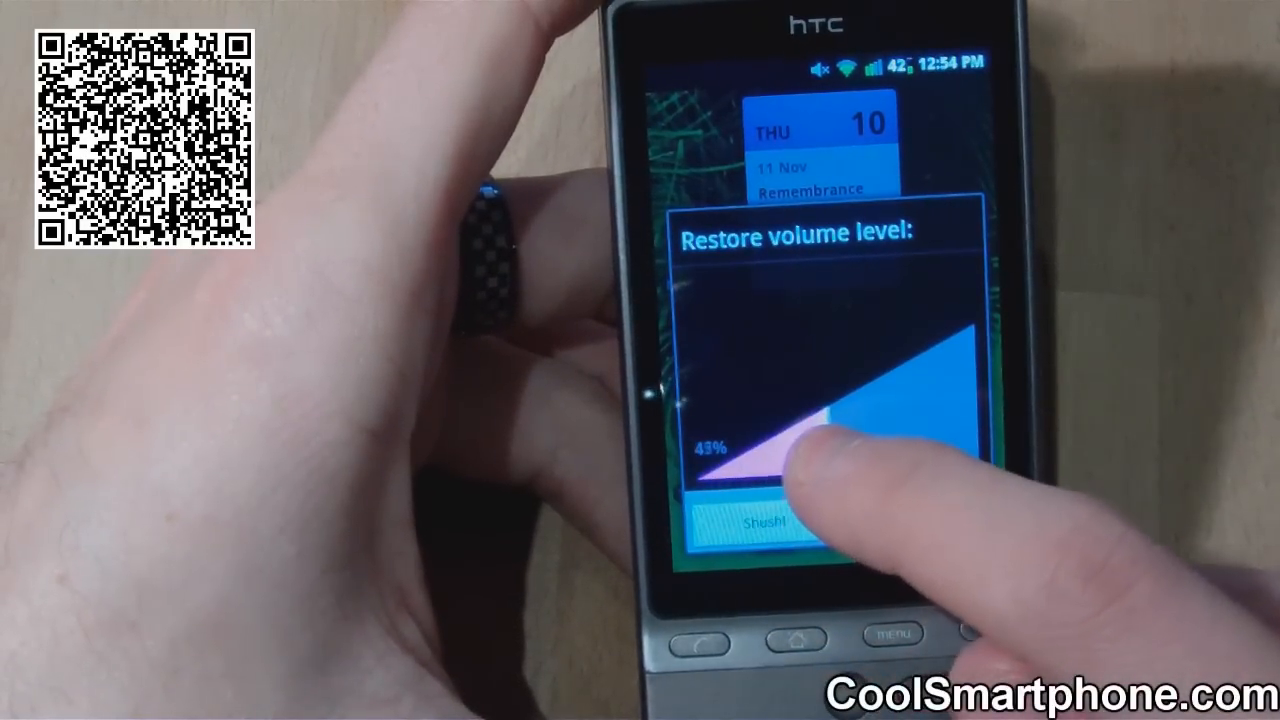
# Step: Raise the restore volume level back to 100%, keeping the 3½-hour timer
pyautogui.moveTo(800, 470); pyautogui.dragTo(820, 440)
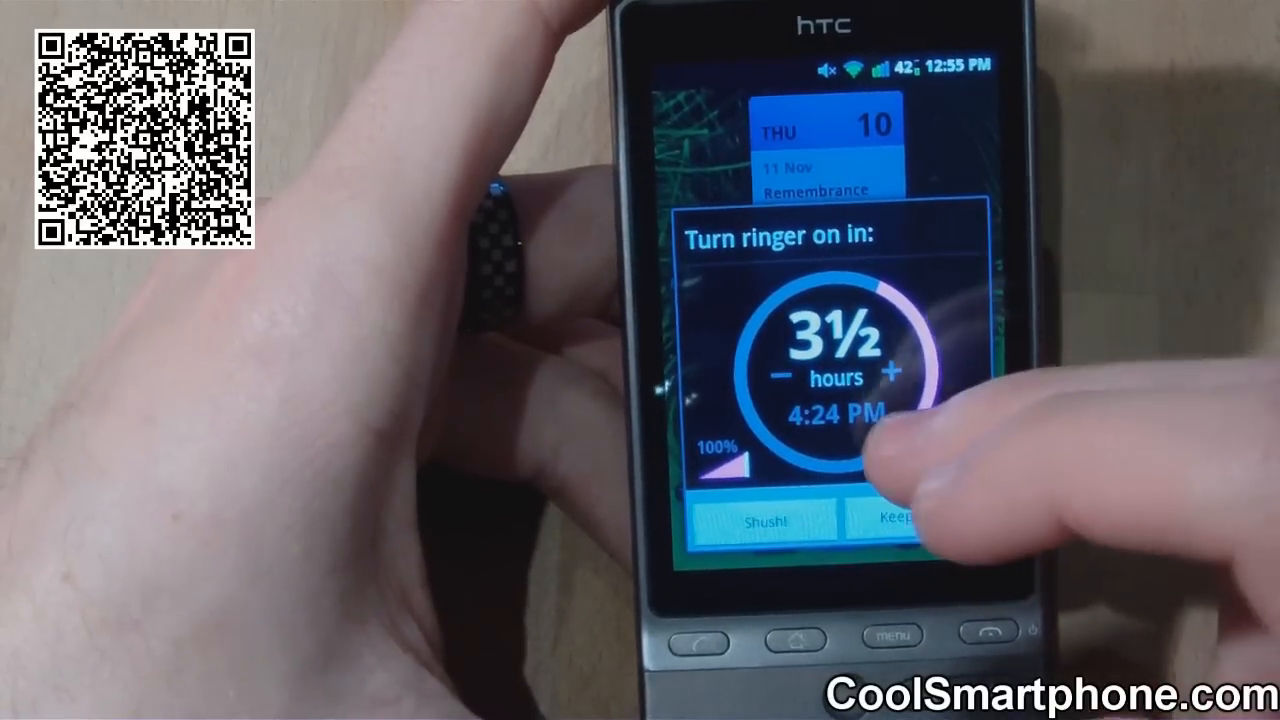
# Step: Drag the timer ring to about 10½ hours and add time with + to reach 5 hours, 5:55 PM
pyautogui.moveTo(890, 380); pyautogui.dragTo(780, 290)
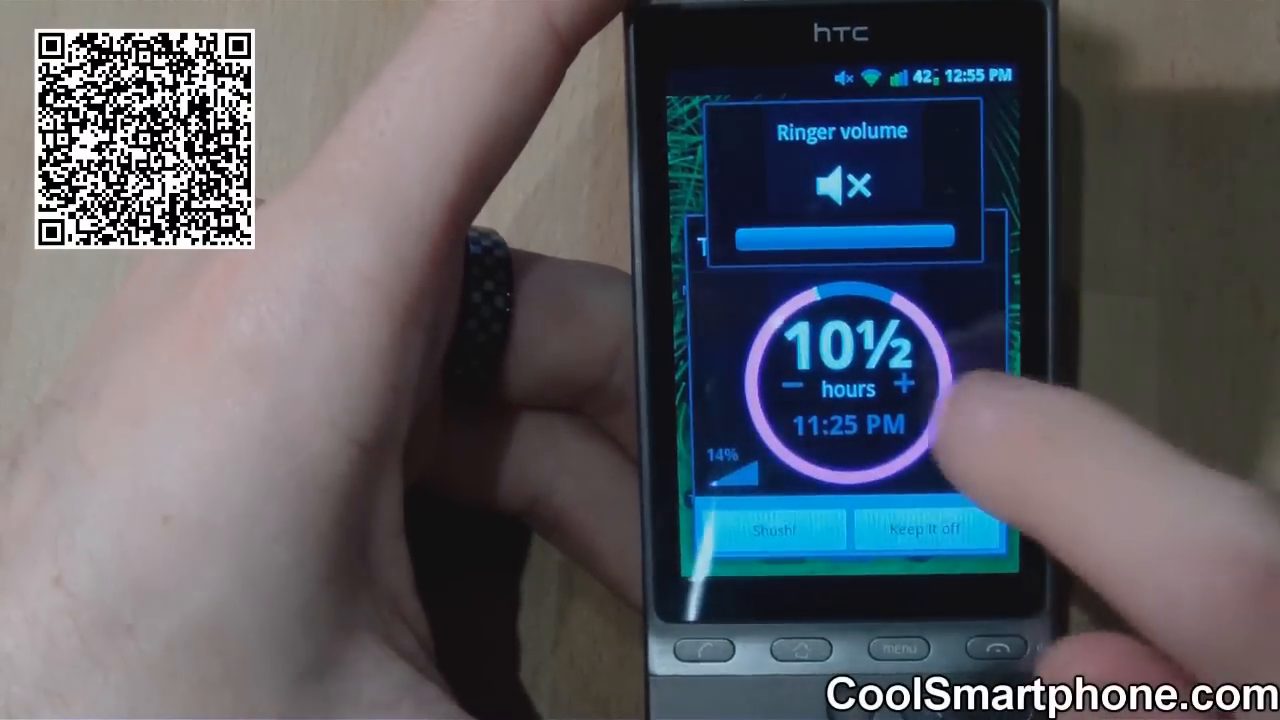
pyautogui.click(904, 384)
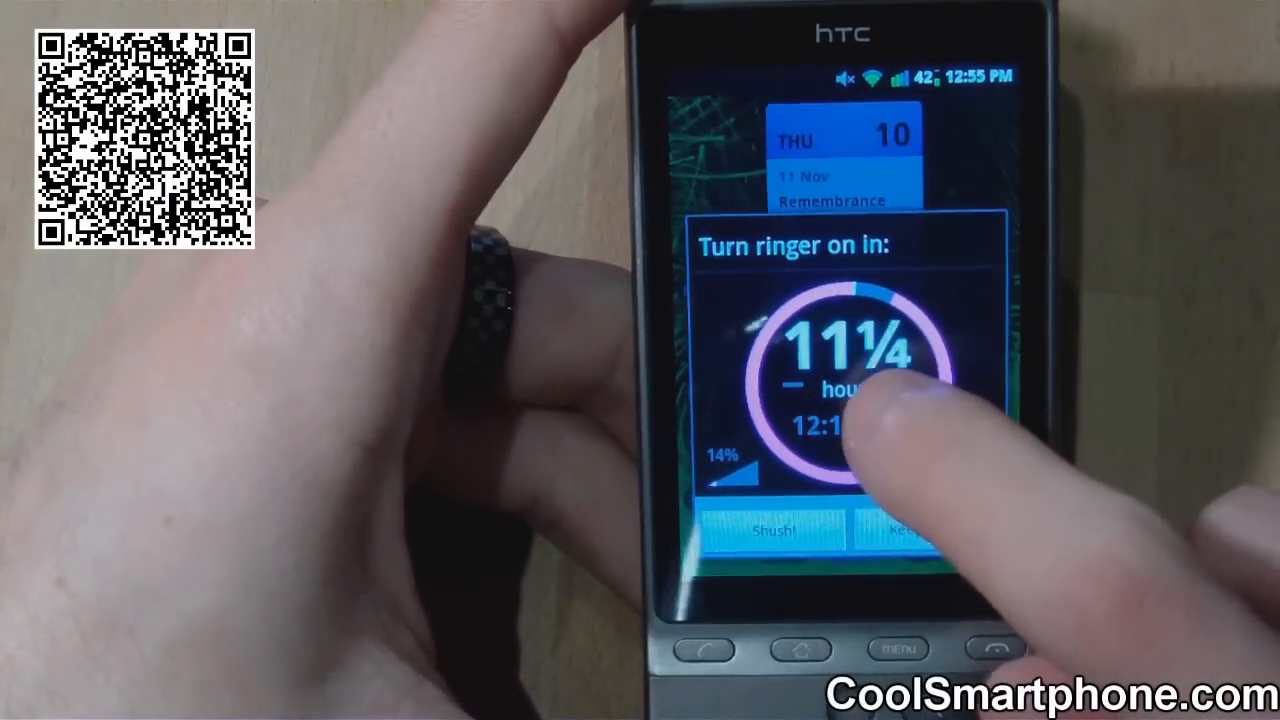
pyautogui.click(904, 384)
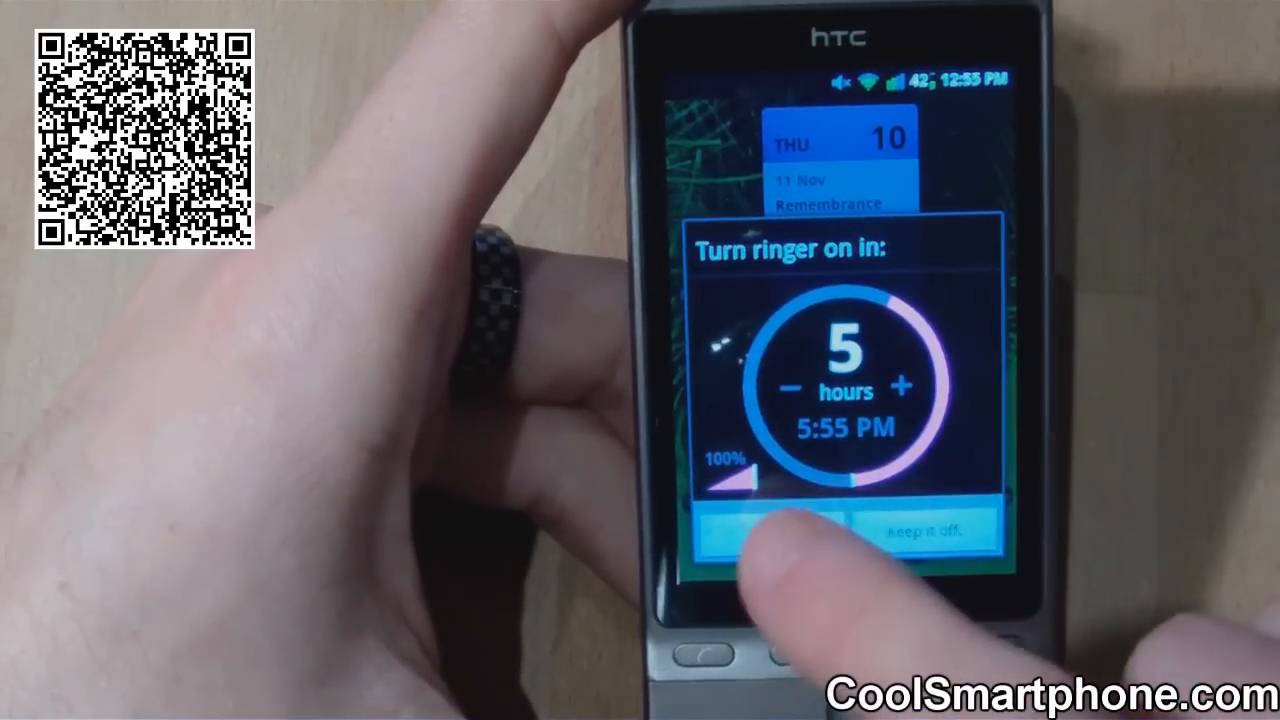
# Step: Shush the ringer so it returns at 5:55 PM, confirmed by the 'Ringer shushed til' notification
pyautogui.click(764, 530)
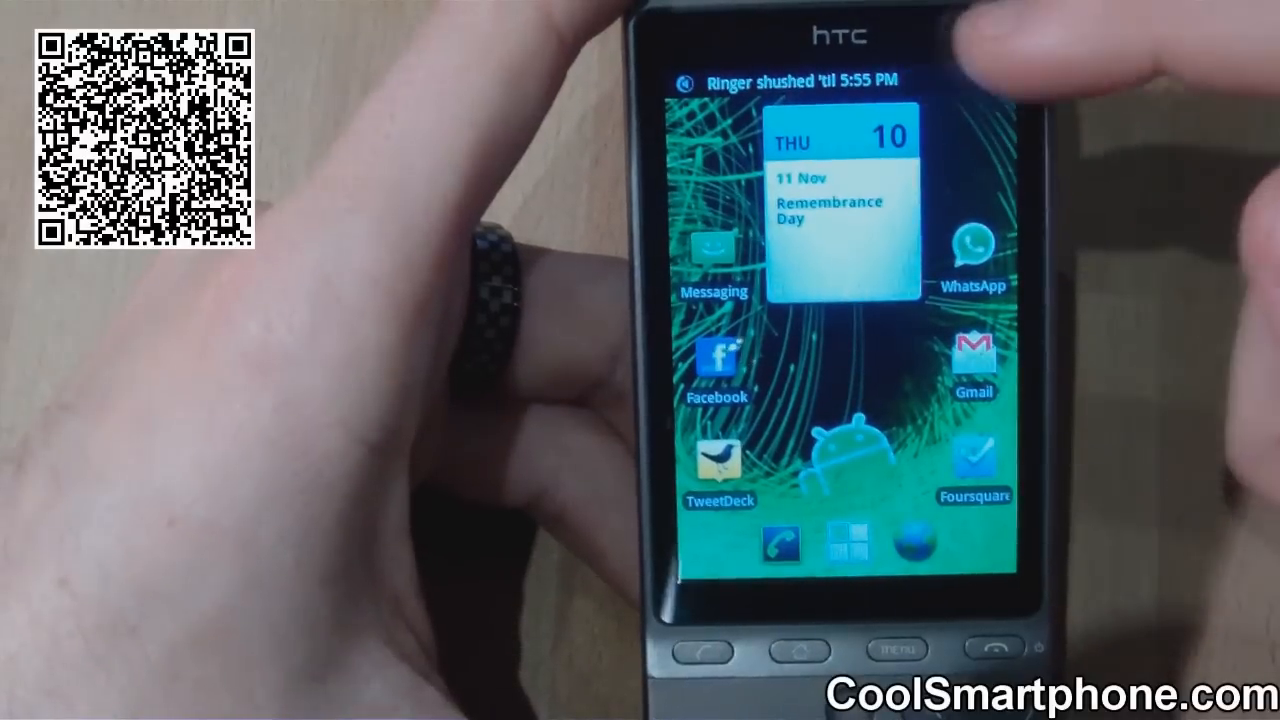